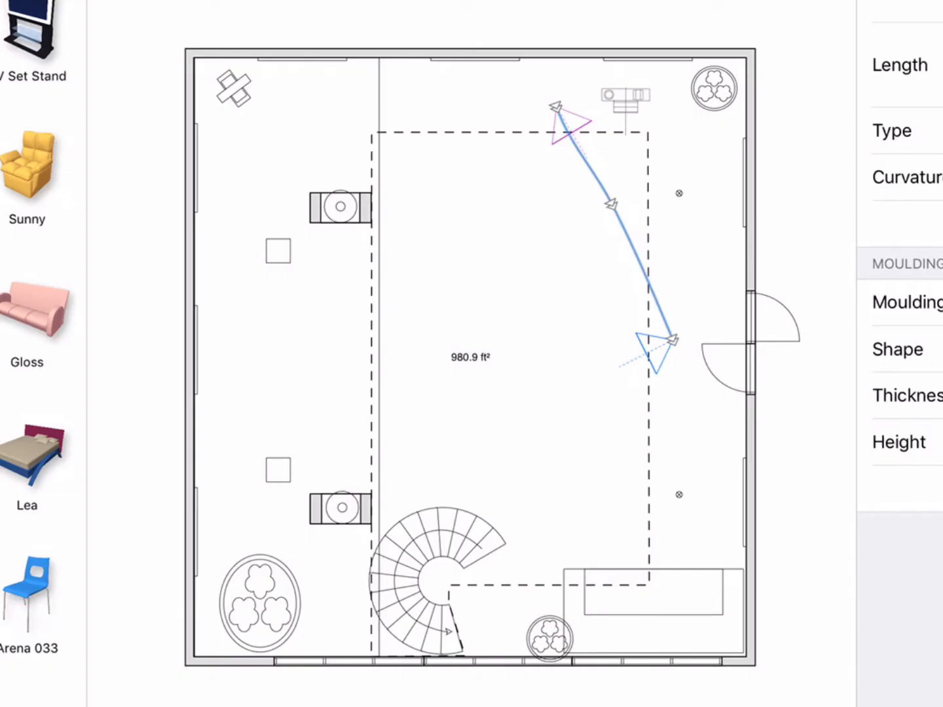
- Extend the demonstration movie track down the room toward the bottom and finish it
{"action": "left_click_drag", "start_coordinate": [671, 341], "coordinate": [668, 458]}
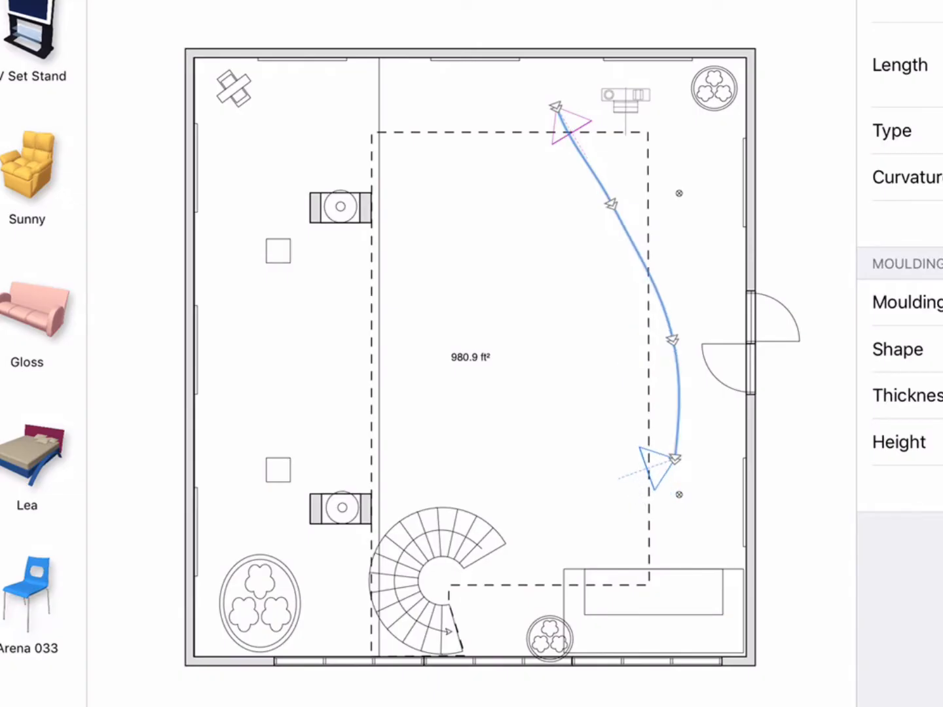
{"action": "left_click_drag", "start_coordinate": [658, 458], "coordinate": [566, 517]}
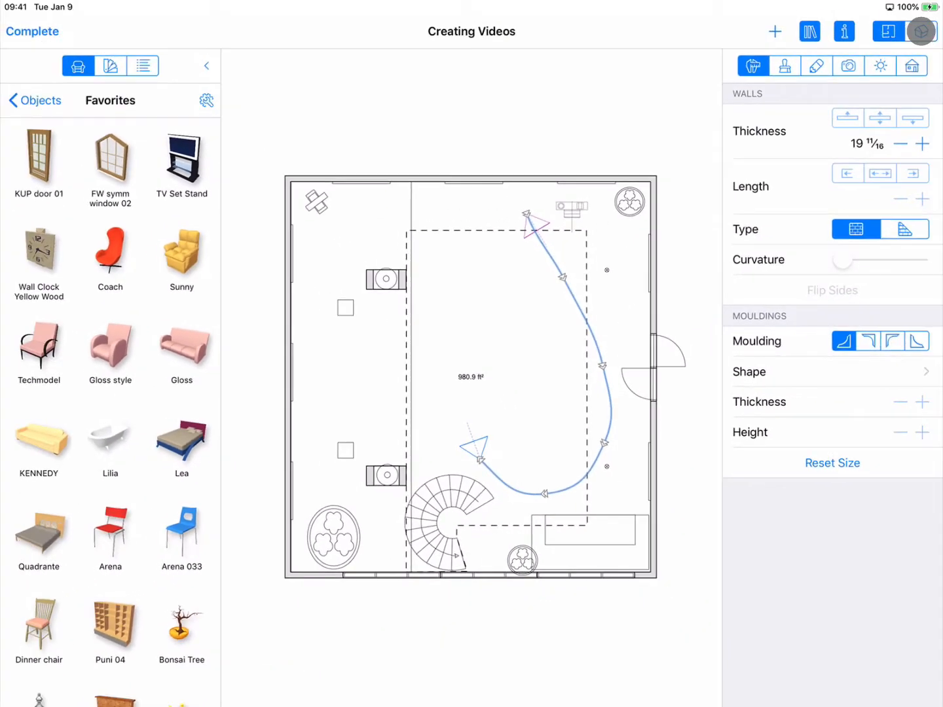
{"action": "left_click", "coordinate": [922, 31]}
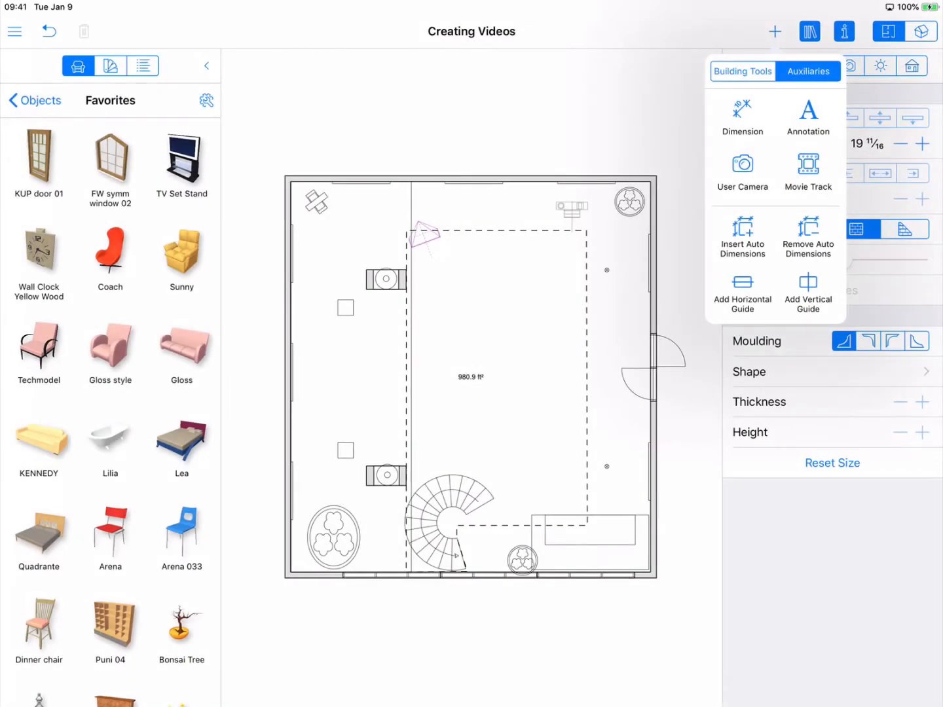
- Start a new Movie Track and lay its first legs downward through the room
{"action": "left_click", "coordinate": [752, 65]}
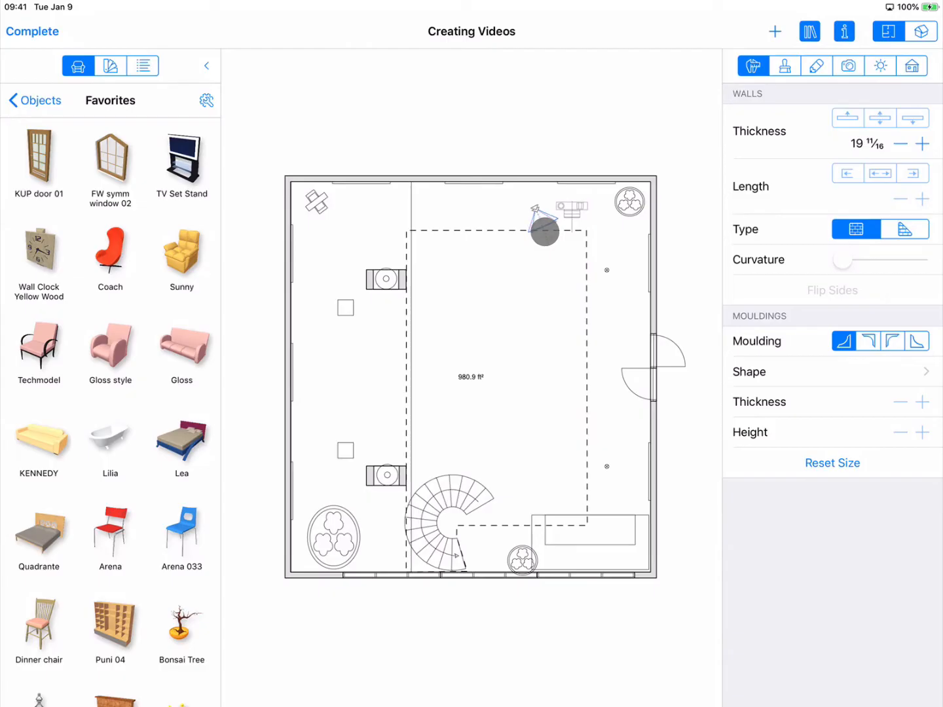
{"action": "left_click_drag", "start_coordinate": [544, 230], "coordinate": [592, 330]}
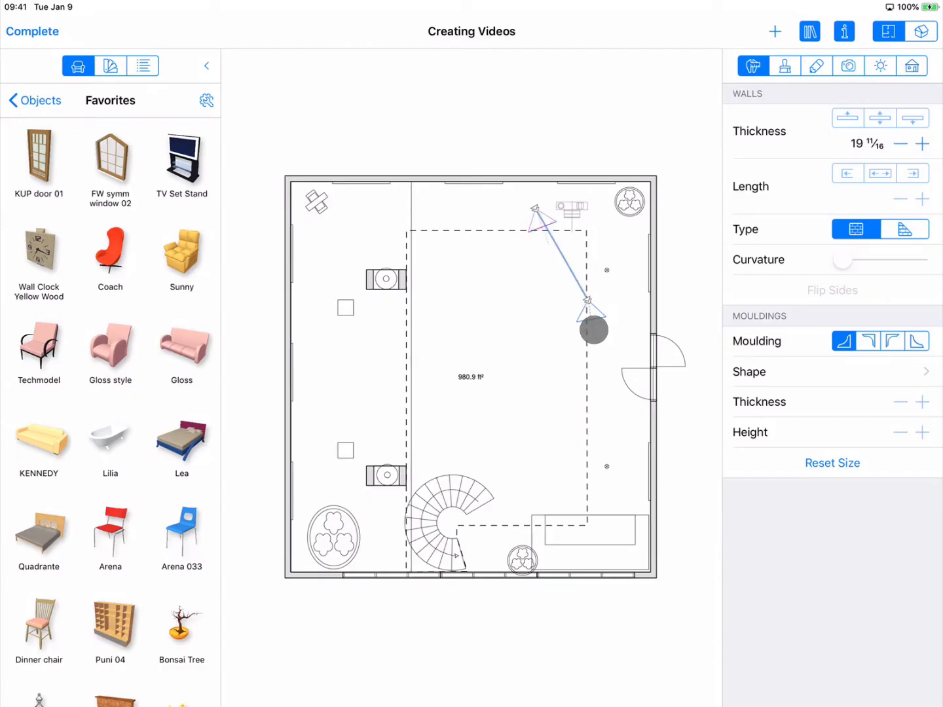
{"action": "left_click_drag", "start_coordinate": [592, 330], "coordinate": [602, 396]}
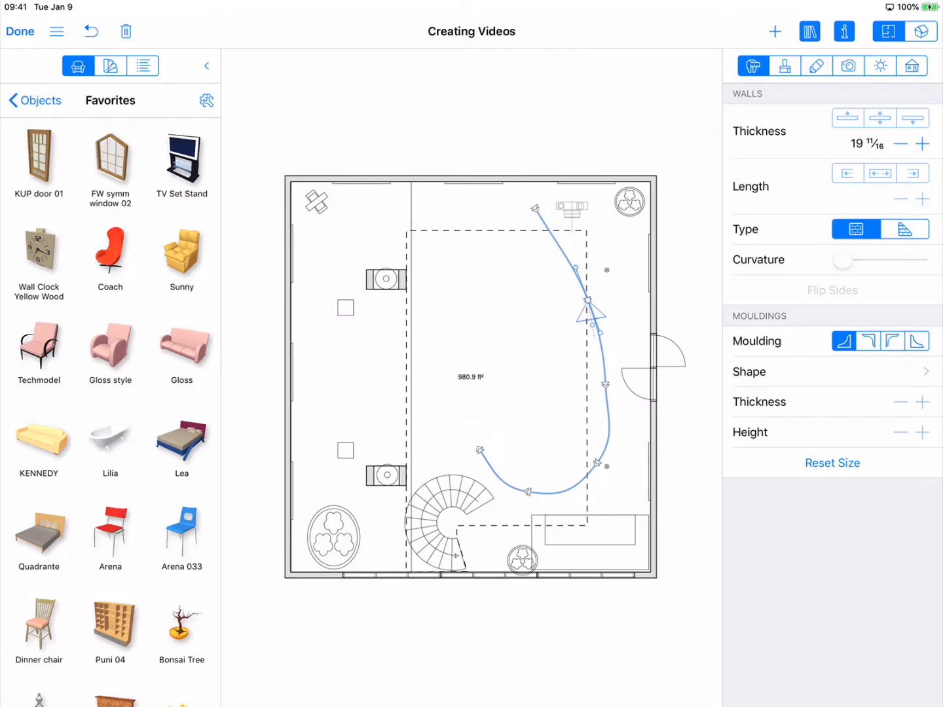
- Turn the camera at the upper bend to face a new direction, then view the house in 3D
{"action": "left_click", "coordinate": [587, 300]}
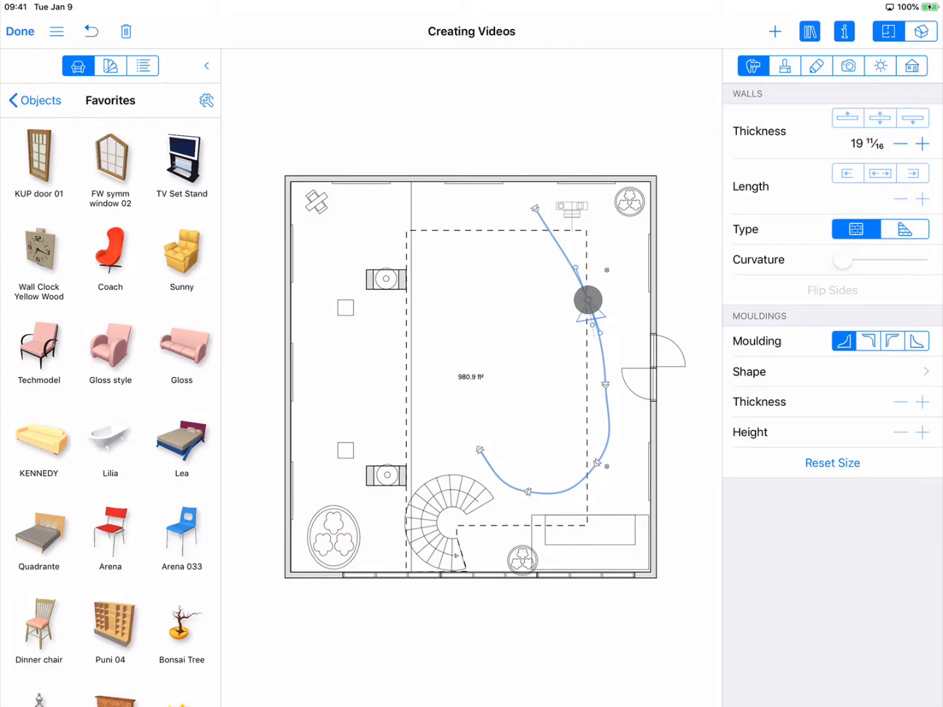
{"action": "left_click", "coordinate": [587, 299]}
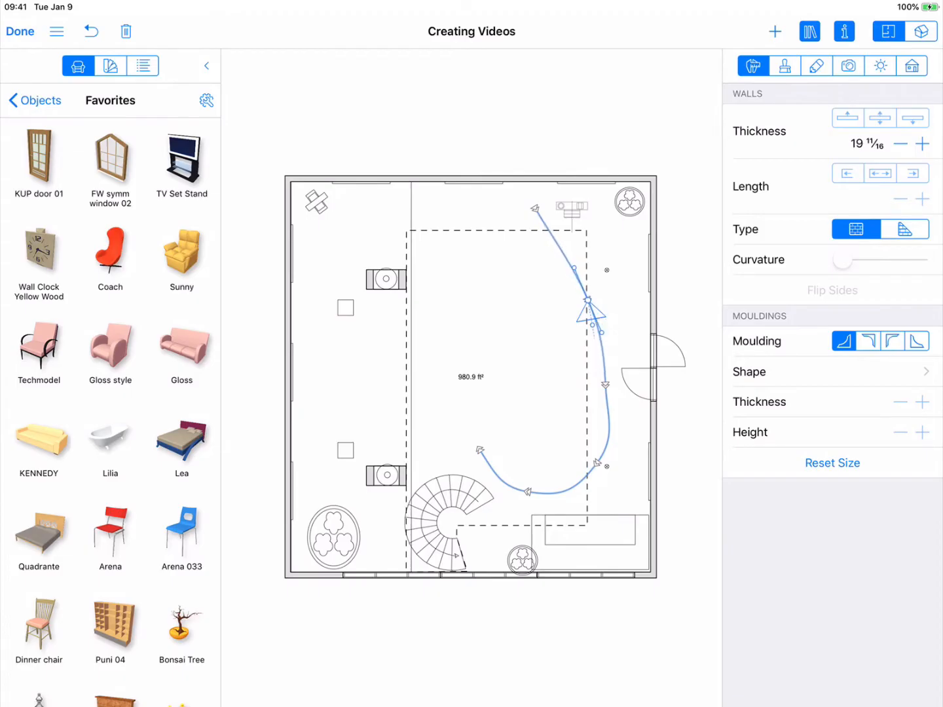
{"action": "left_click_drag", "start_coordinate": [590, 314], "coordinate": [609, 419]}
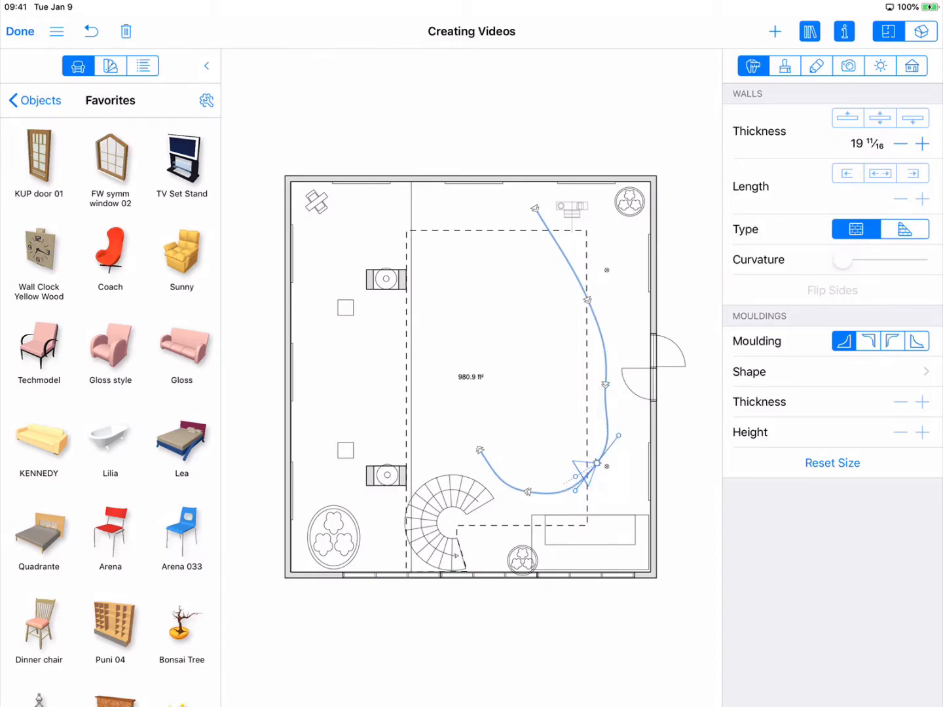
{"action": "left_click", "coordinate": [925, 29]}
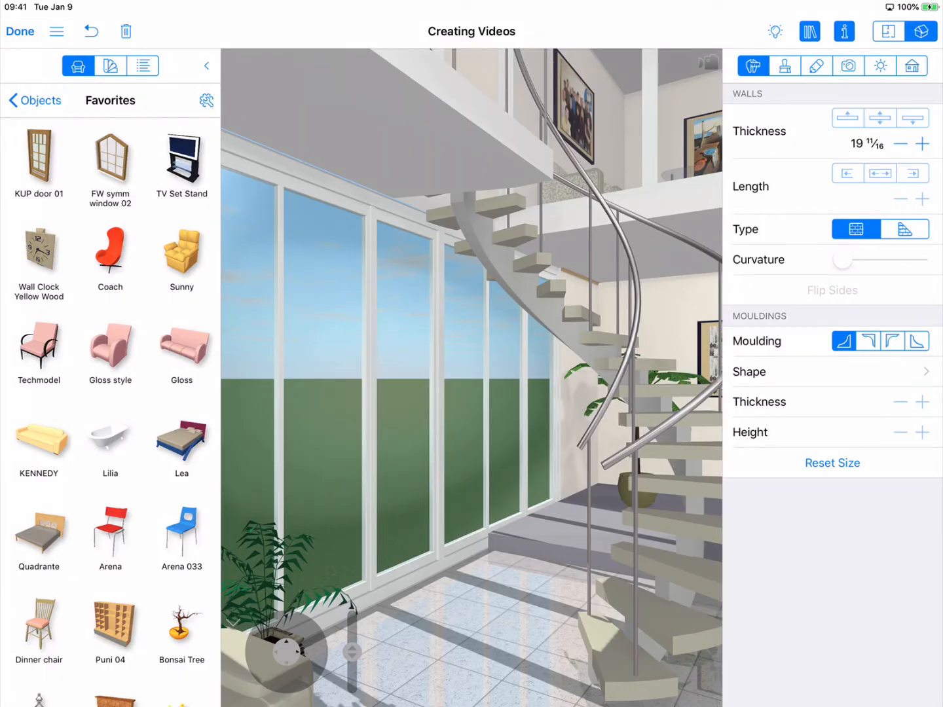
- Expand Movie Track 1 in the Cameras list and bring up Movie Camera 1's settings
{"action": "left_click", "coordinate": [849, 66]}
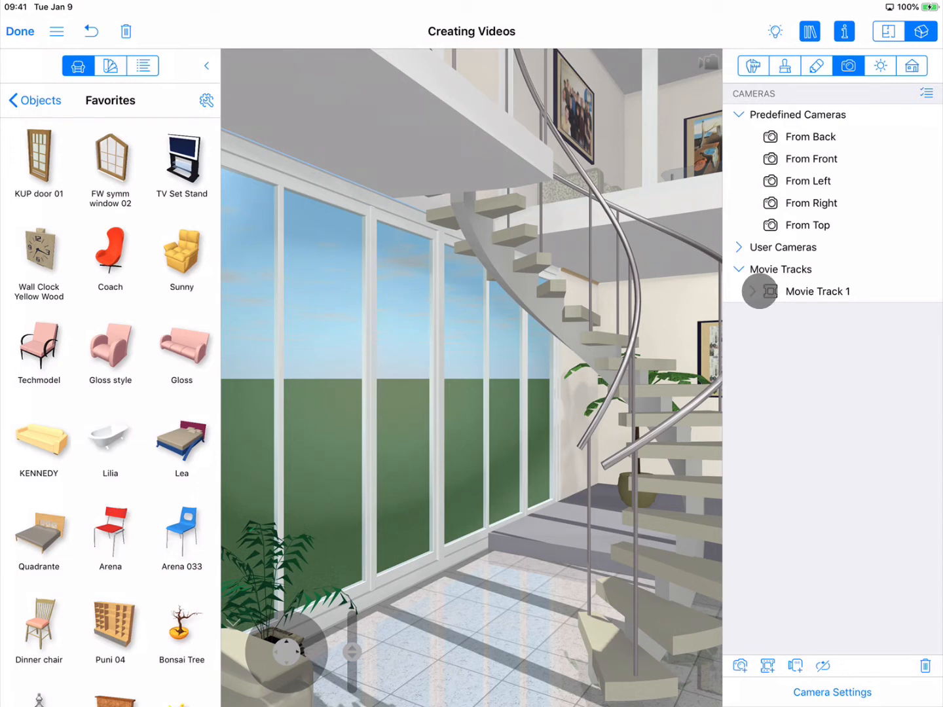
{"action": "left_click", "coordinate": [752, 291]}
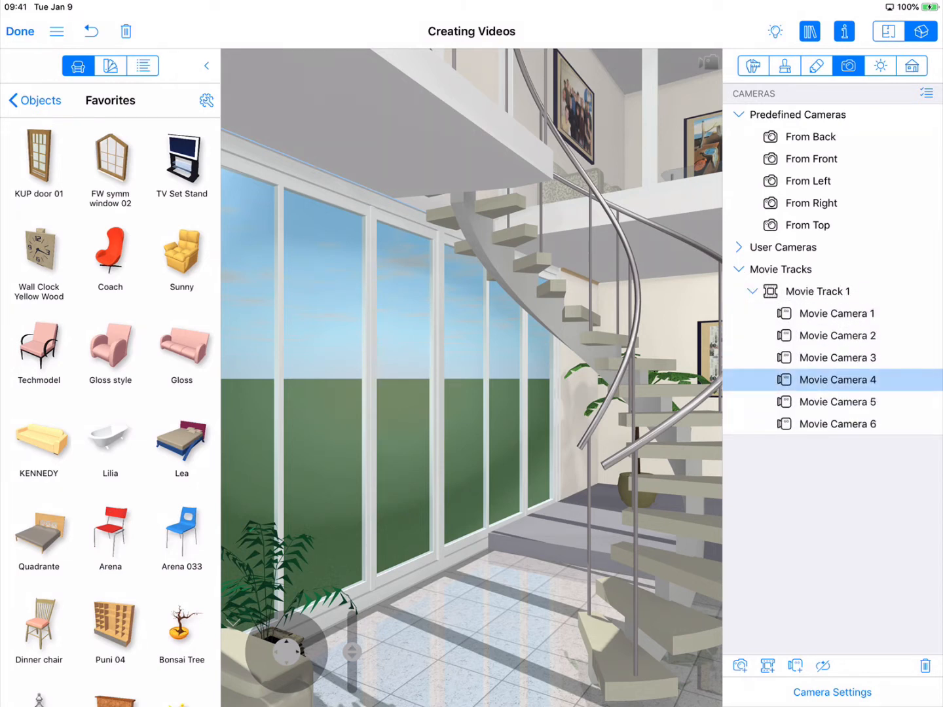
{"action": "left_click", "coordinate": [837, 313]}
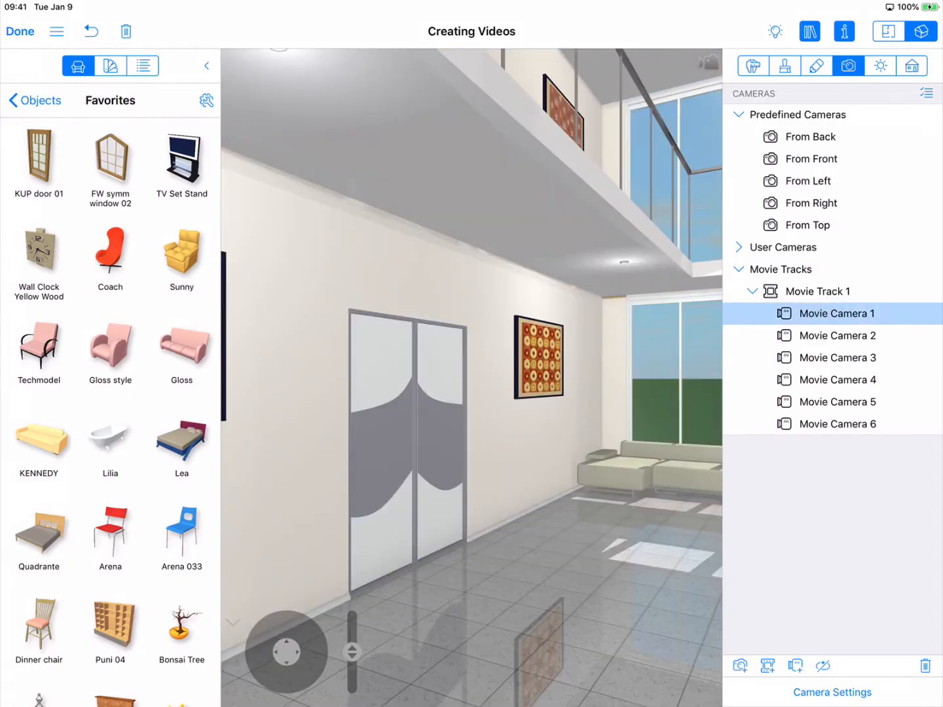
{"action": "left_click", "coordinate": [838, 335]}
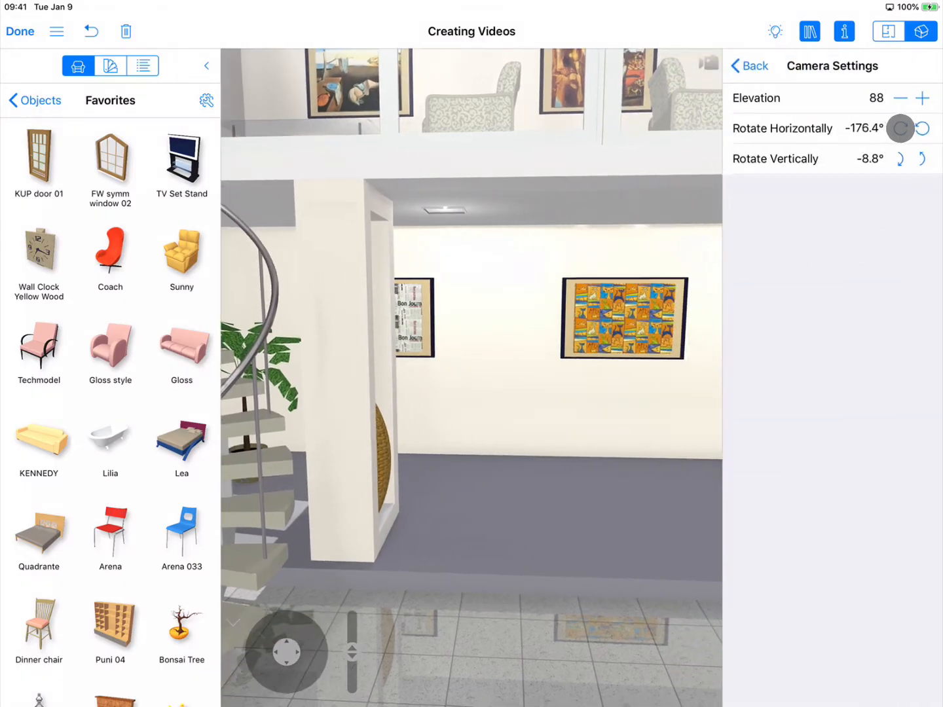
- Preview the views from Movie Camera 2 and Movie Camera 3 in turn
{"action": "left_click", "coordinate": [901, 159]}
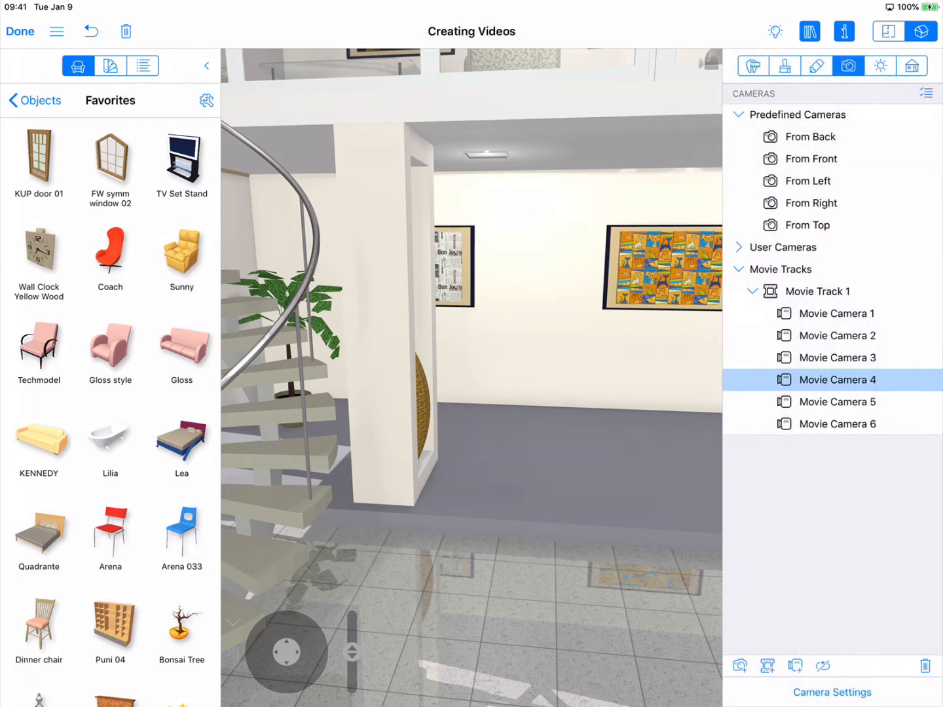
{"action": "left_click", "coordinate": [837, 336]}
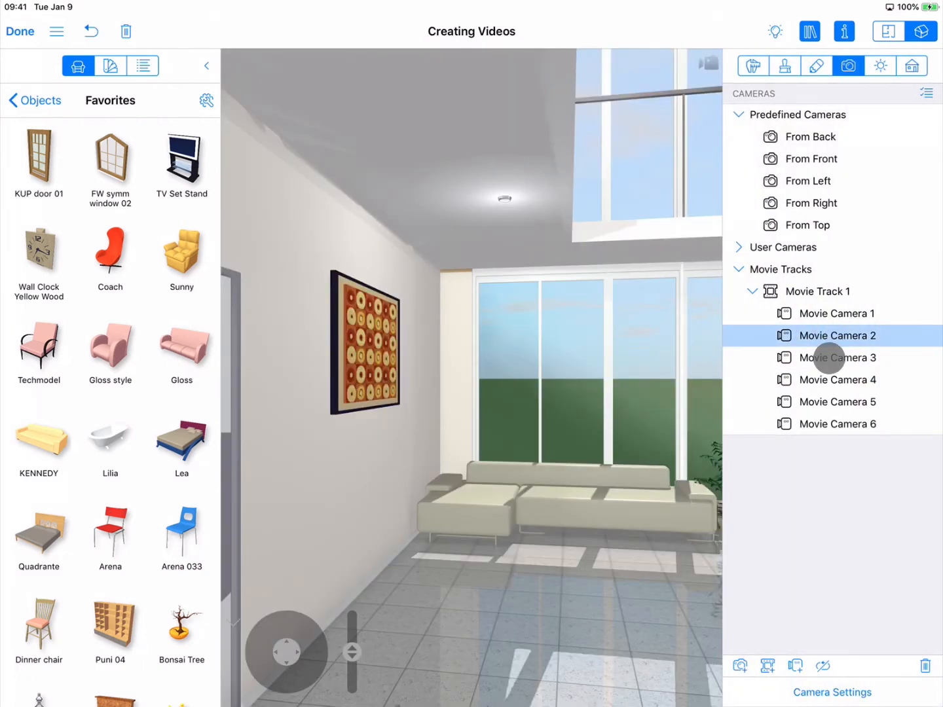
{"action": "left_click", "coordinate": [838, 358]}
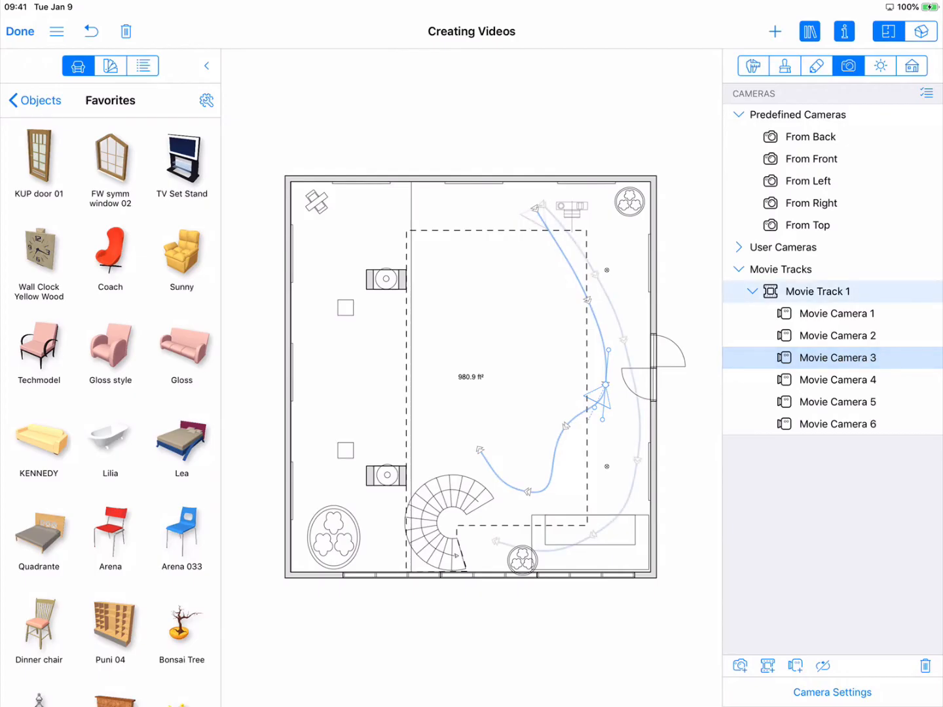
- Select Movie Track 1 and bring up the Export format choices from the main menu
{"action": "left_click", "coordinate": [817, 290]}
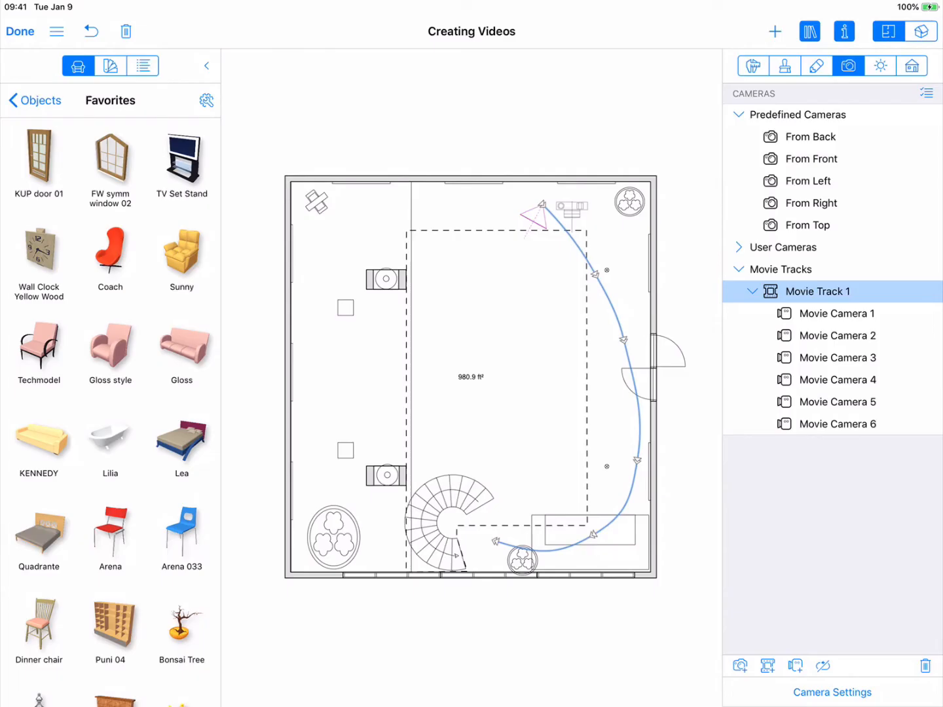
{"action": "left_click", "coordinate": [58, 31]}
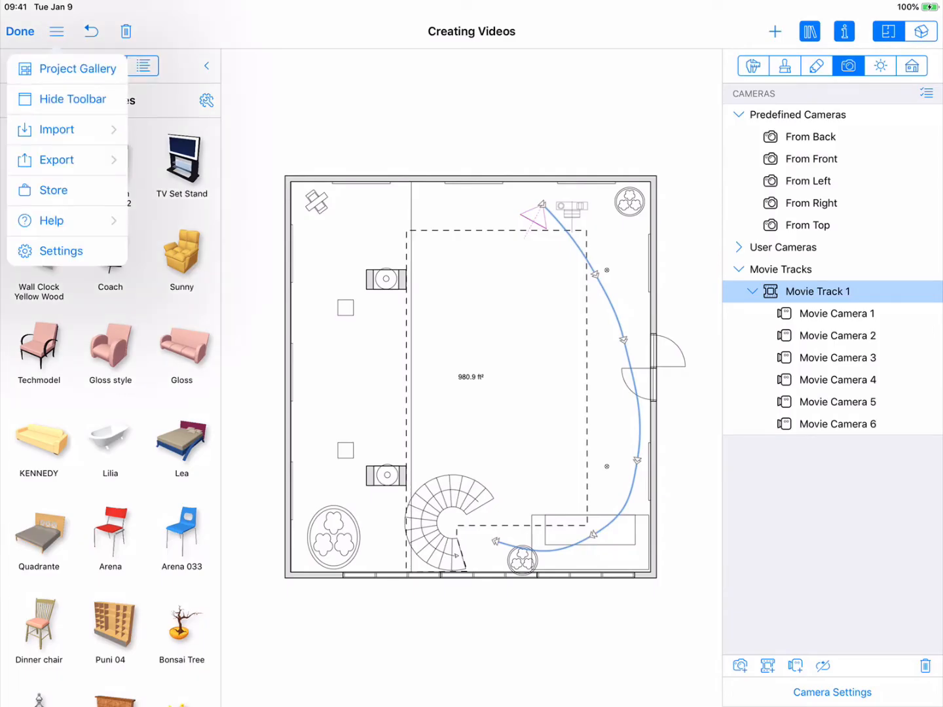
{"action": "left_click", "coordinate": [56, 160]}
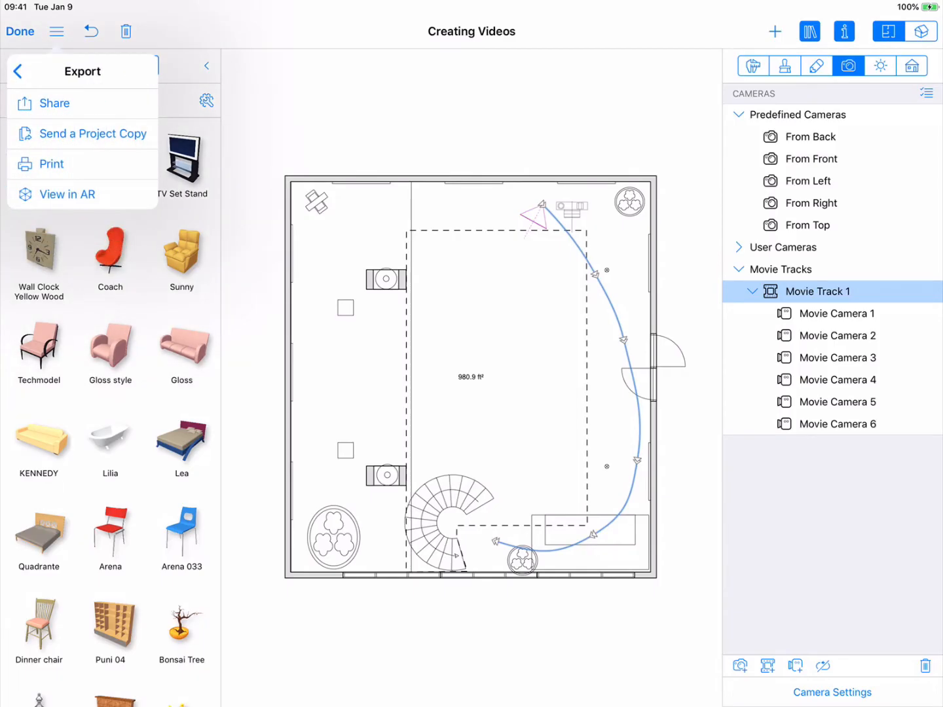
{"action": "left_click", "coordinate": [55, 104]}
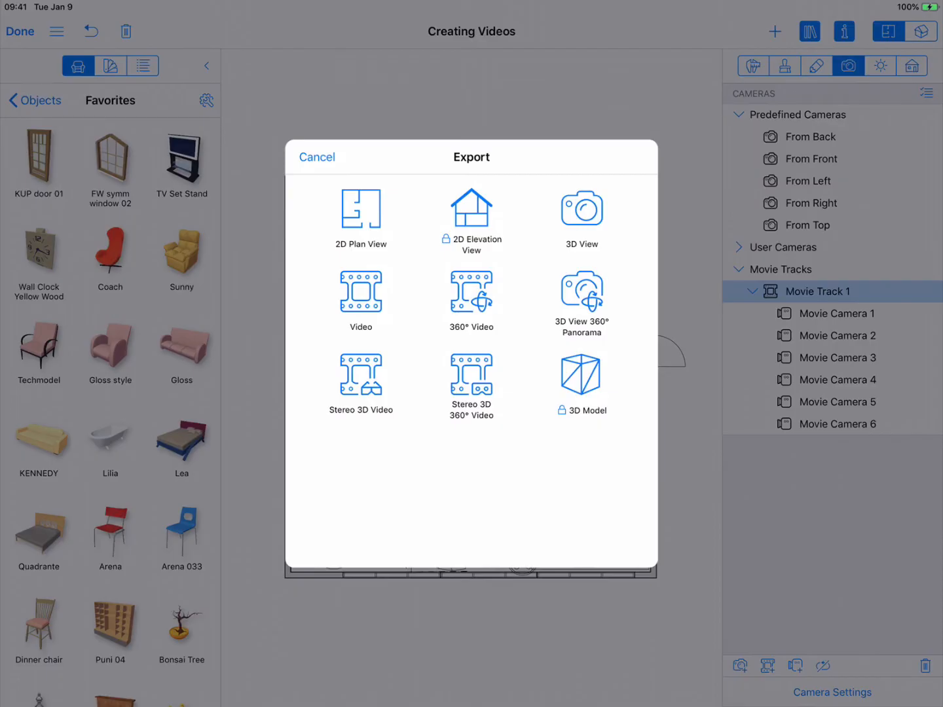
- Choose standard Video export for Movie Track 1 (QuickTime H264, 960x540, 25 FPS)
{"action": "left_click", "coordinate": [361, 295]}
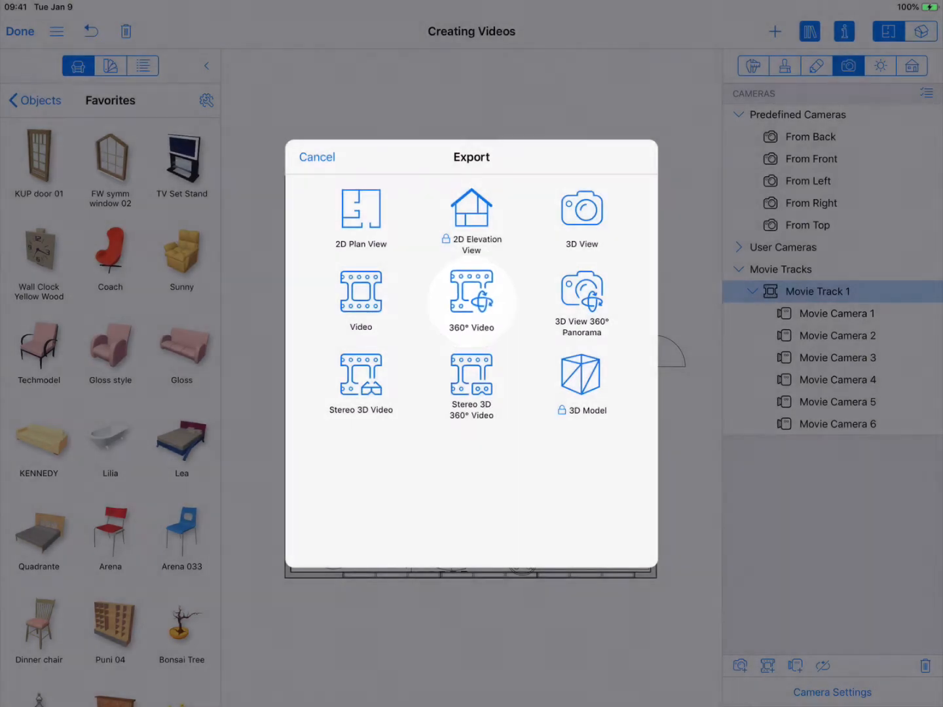
{"action": "left_click", "coordinate": [472, 383]}
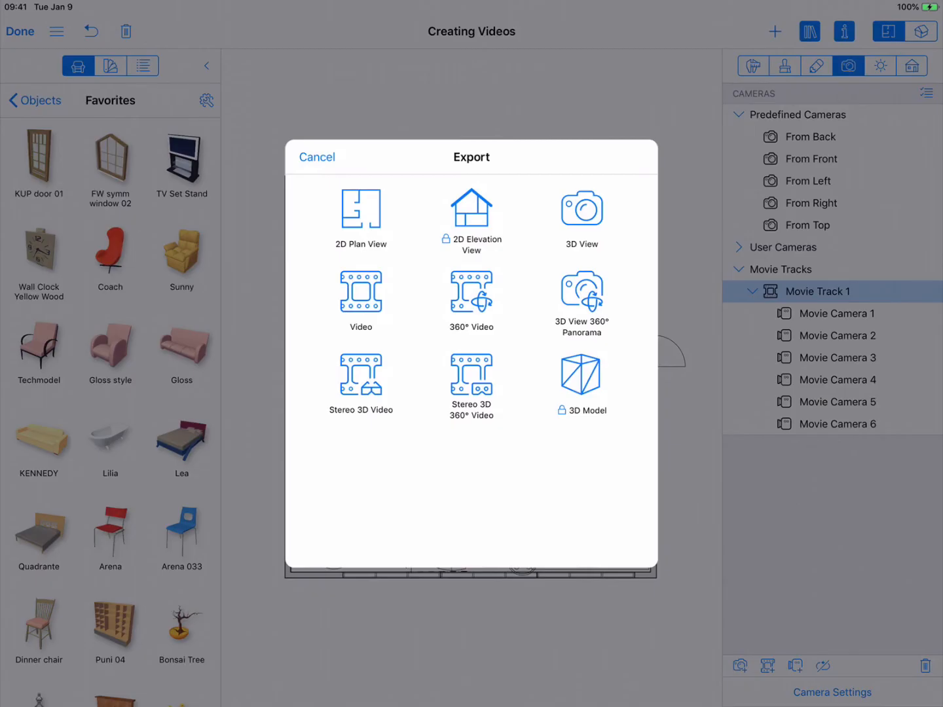
{"action": "left_click", "coordinate": [361, 291]}
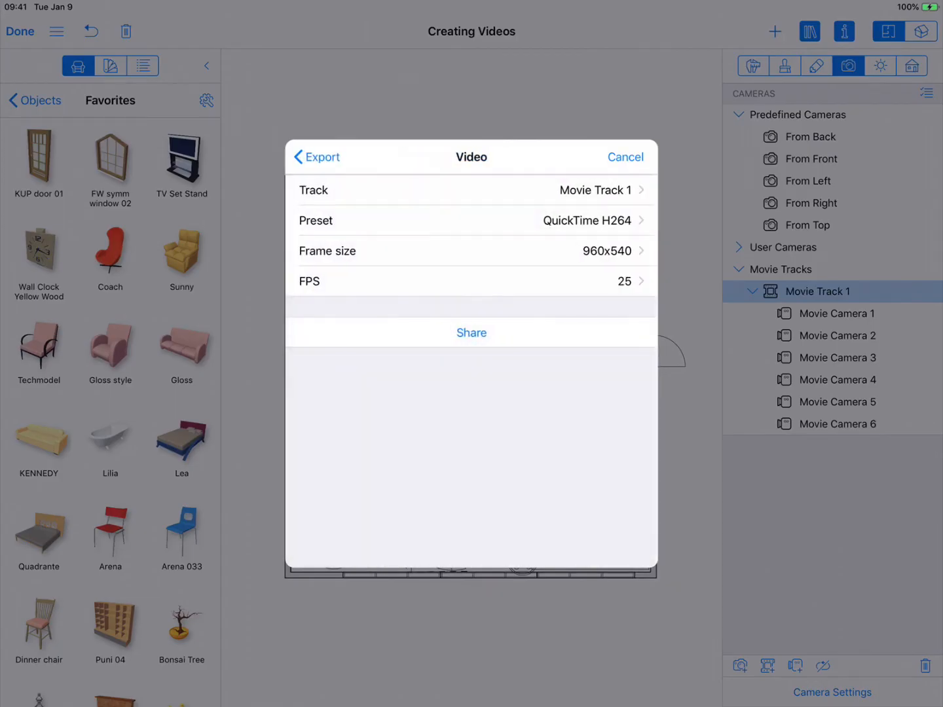
- Keep the 960x540 frame size and render the video to the share sheet
{"action": "left_click", "coordinate": [472, 252]}
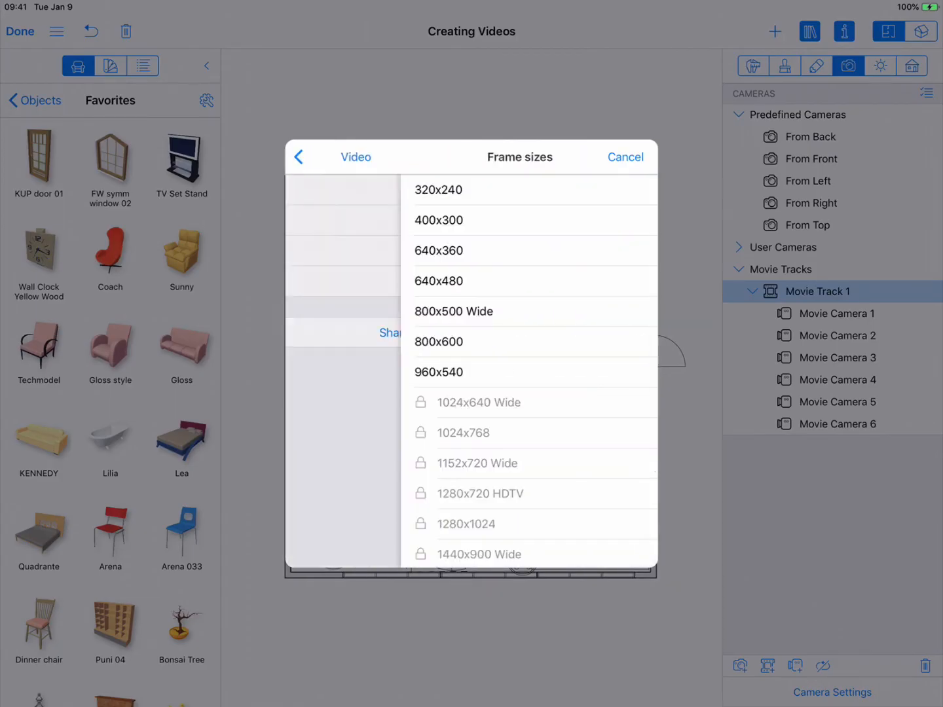
{"action": "left_click", "coordinate": [438, 372]}
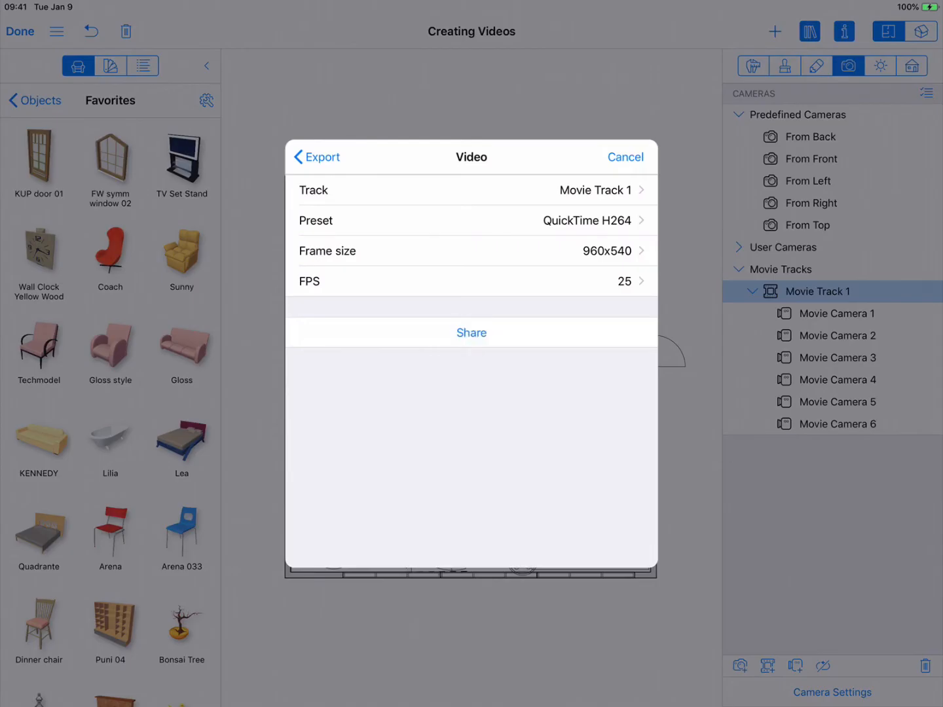
{"action": "left_click", "coordinate": [472, 332]}
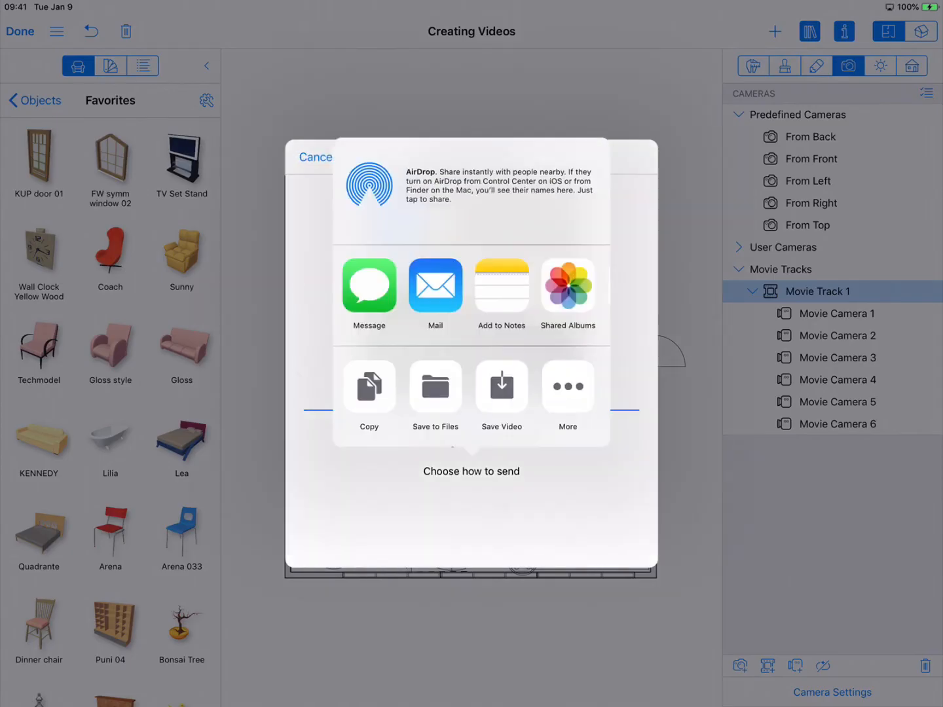